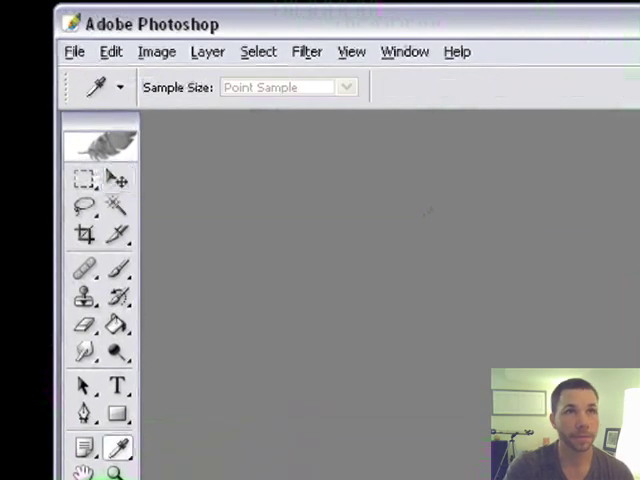
Create a new 468 by 60 pixel document with a transparent background.
left_click(116, 178)
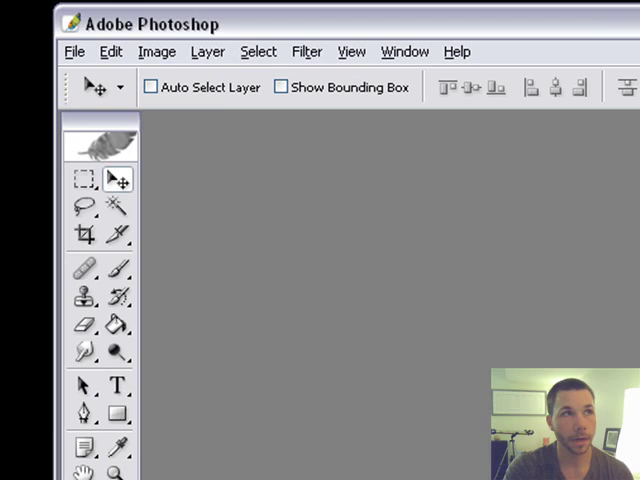
left_click(74, 52)
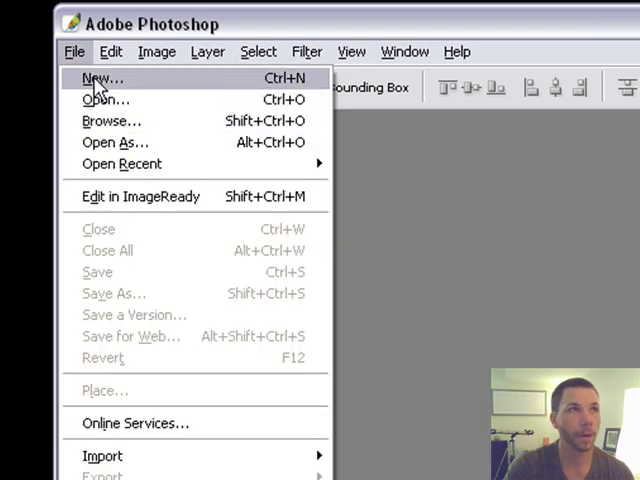
left_click(92, 78)
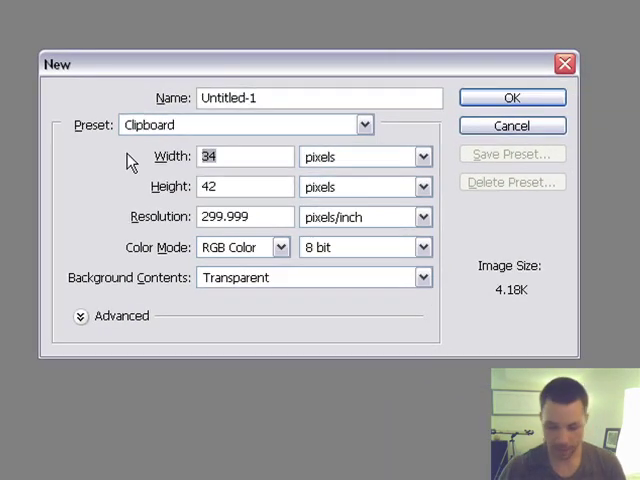
type("468")
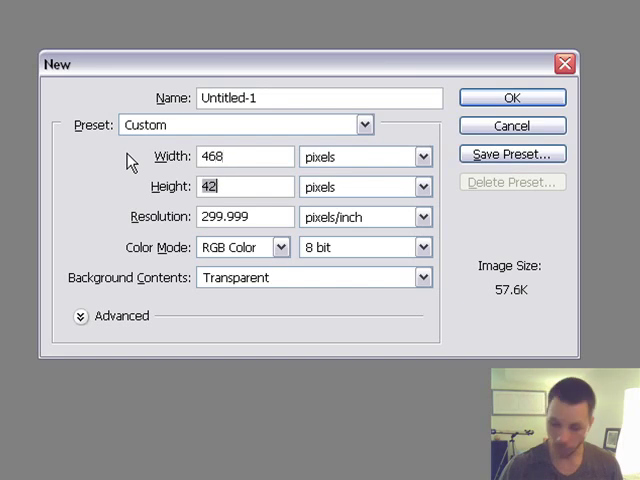
type("60")
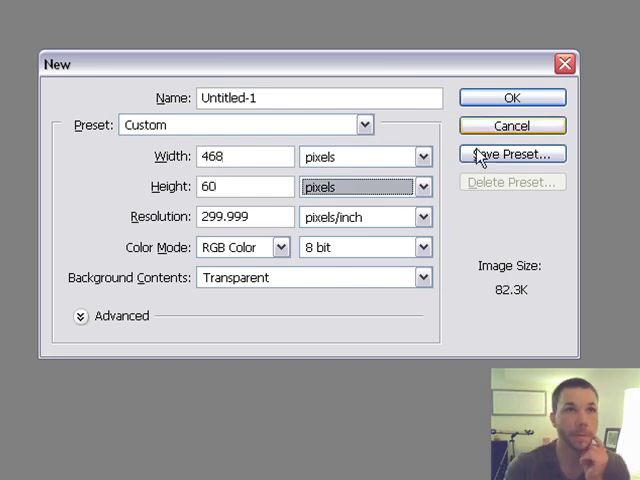
left_click(512, 96)
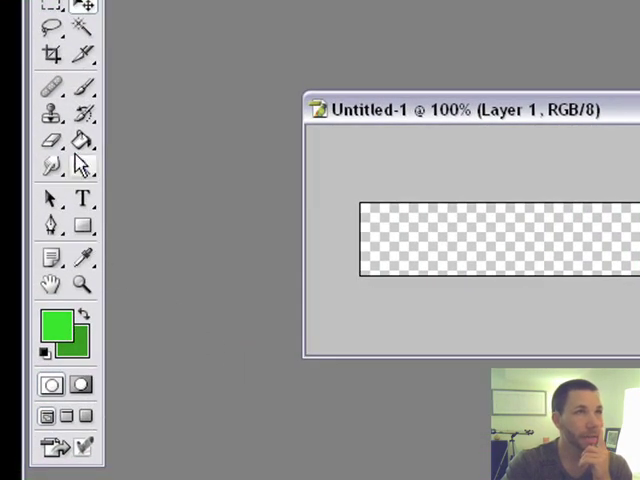
Fill Layer 1 with the green foreground colour using the Paint Bucket.
left_click(84, 256)
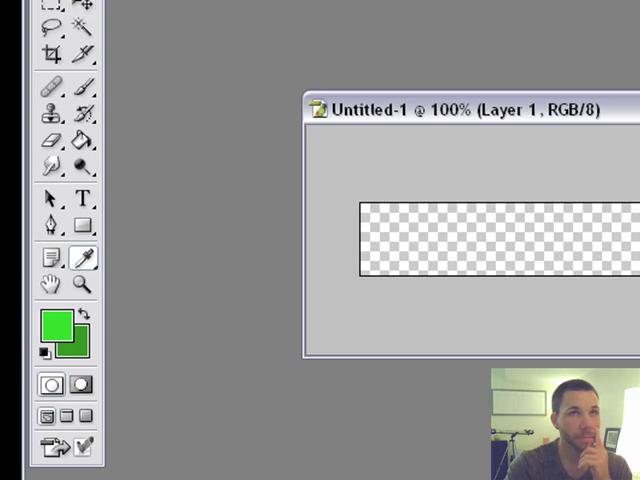
left_click(340, 178)
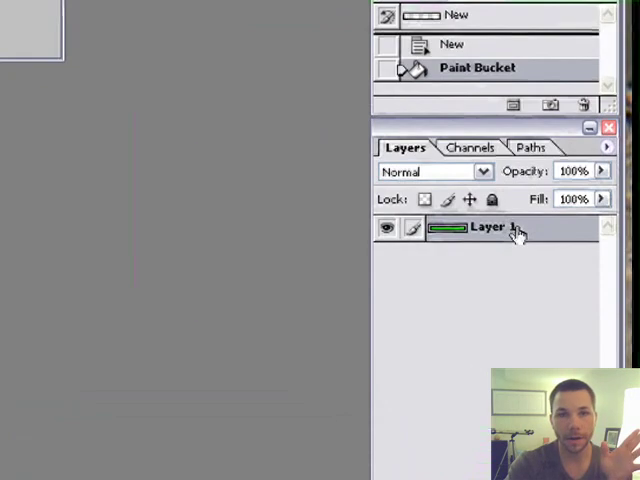
Apply a reversed green Gradient Overlay layer style to the green banner layer.
right_click(490, 226)
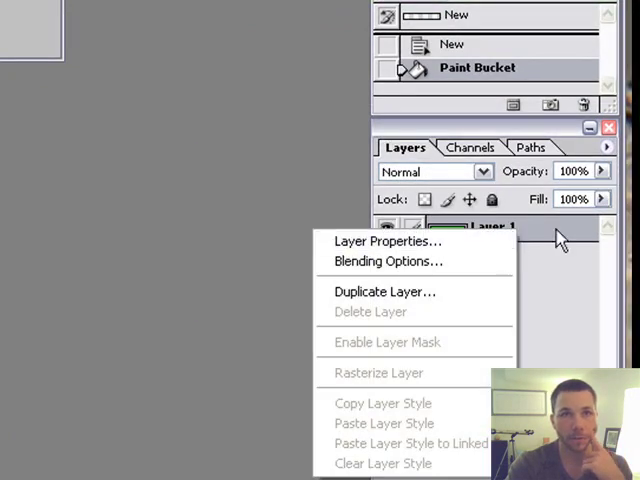
left_click(388, 260)
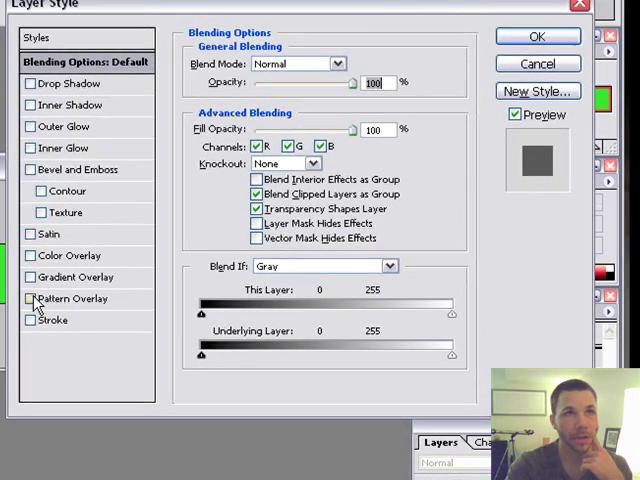
left_click(24, 276)
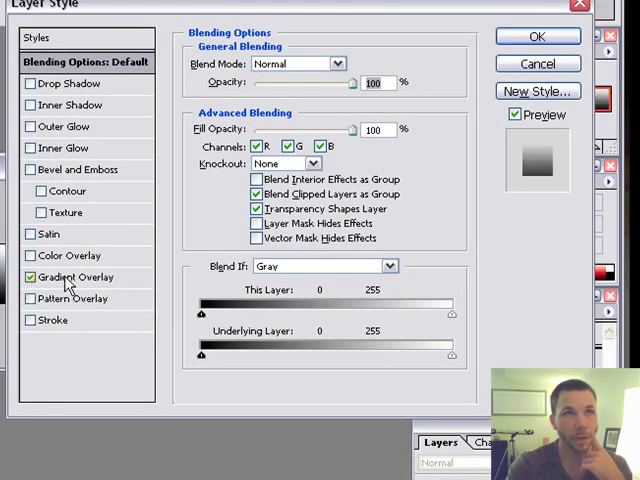
left_click(76, 276)
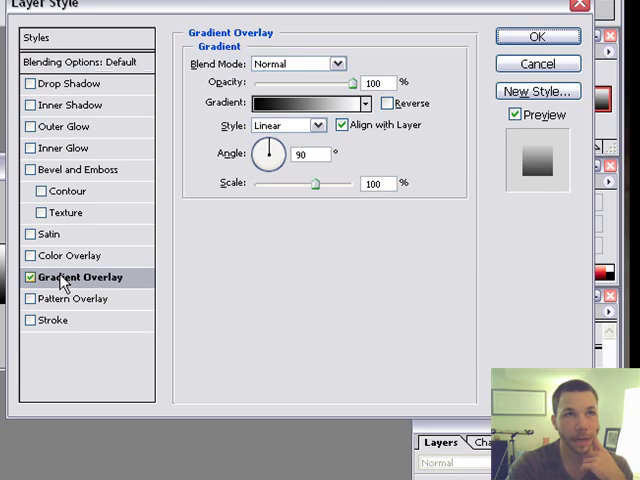
mouse_move(296, 112)
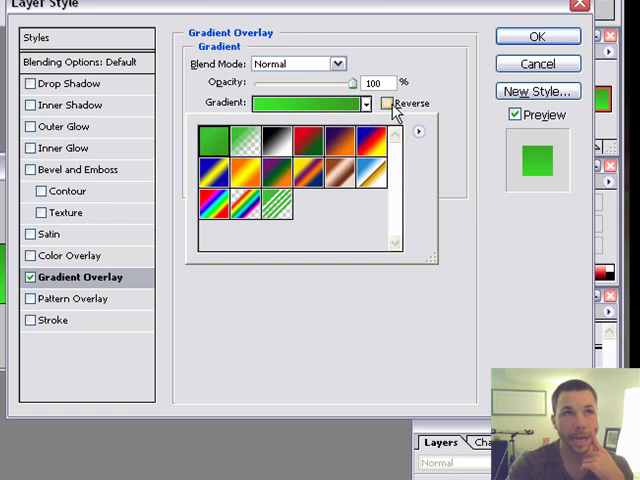
left_click(388, 104)
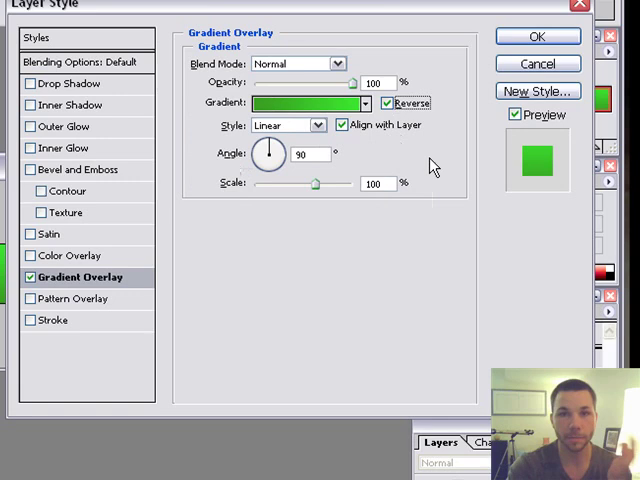
mouse_move(432, 162)
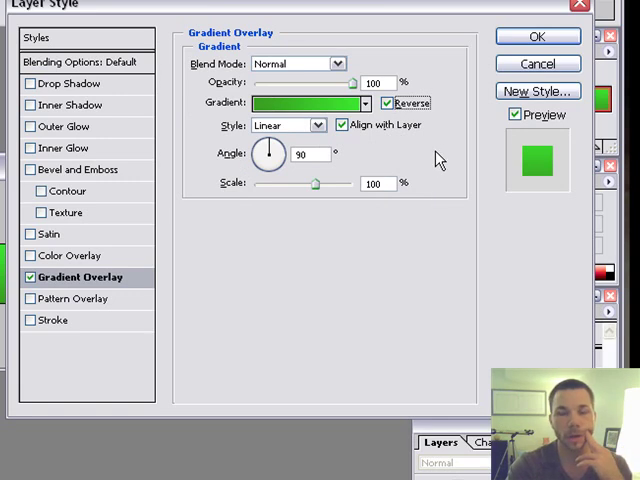
mouse_move(288, 84)
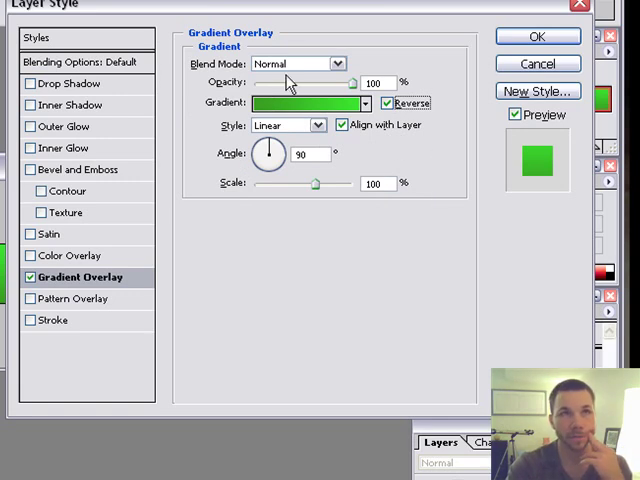
left_click(536, 36)
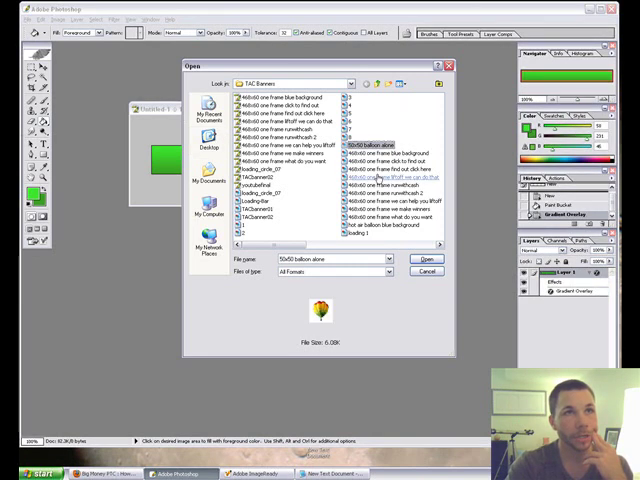
Open the hot-air balloon image and drag it onto the green banner as a new layer.
left_click(422, 260)
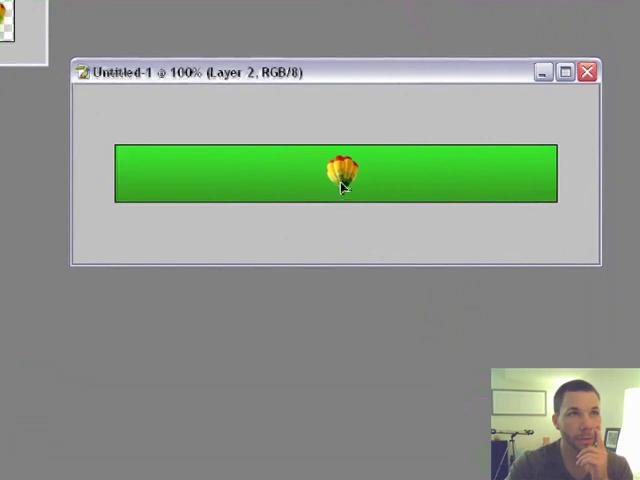
left_click_drag(344, 176, 516, 196)
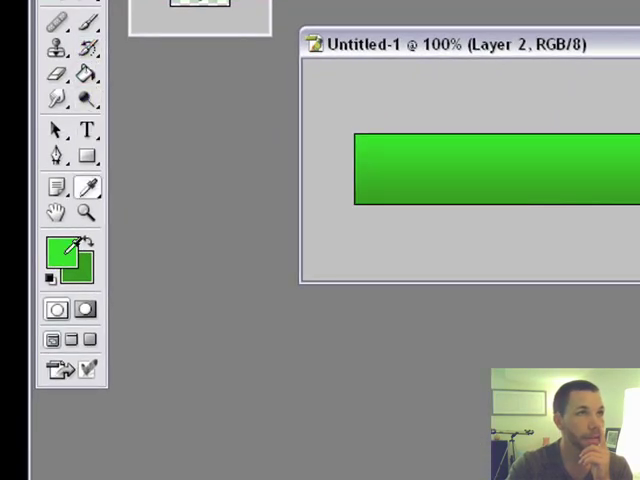
Add the white headline 'Do you want success?' across the banner with the Type tool.
left_click(62, 252)
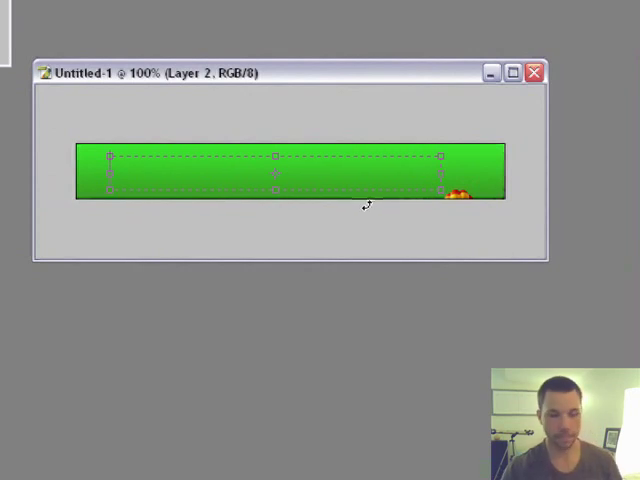
type("Do you want t")
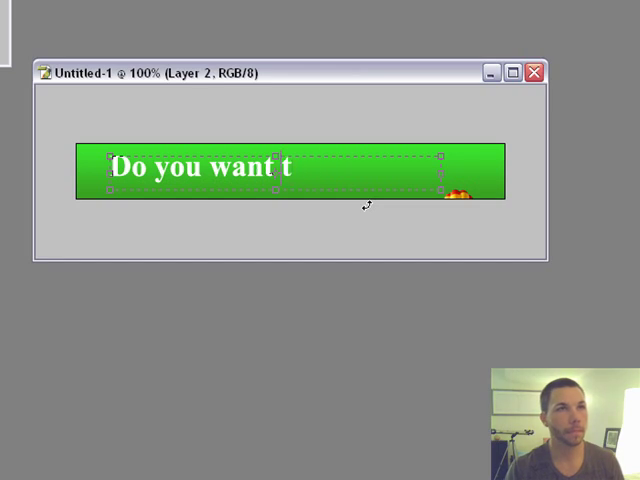
type("success?")
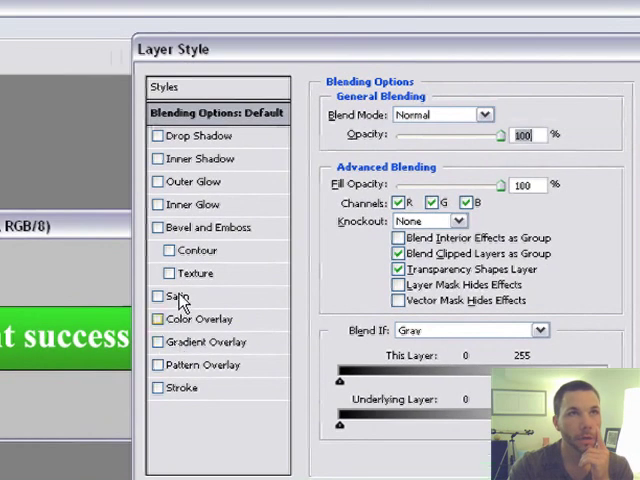
Give the headline a 3 px black outside Stroke and a Drop Shadow layer style.
left_click(158, 388)
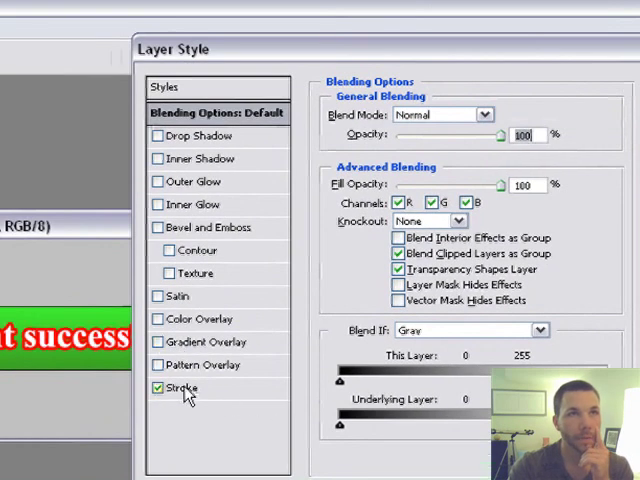
left_click(192, 388)
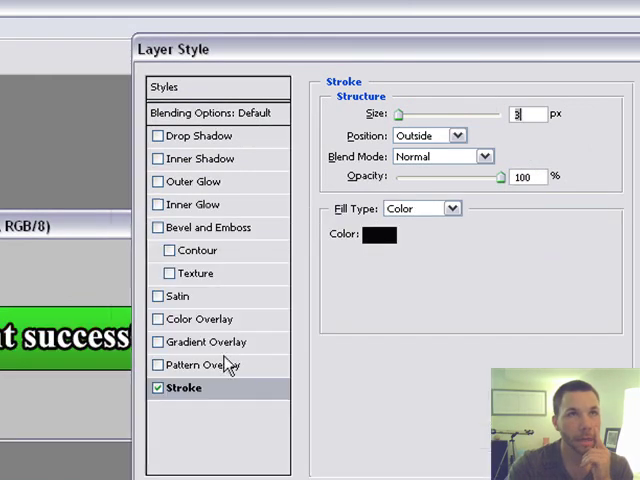
left_click(156, 136)
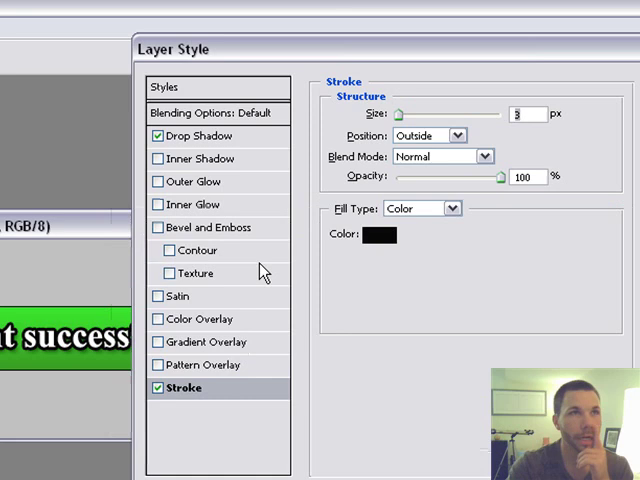
mouse_move(316, 290)
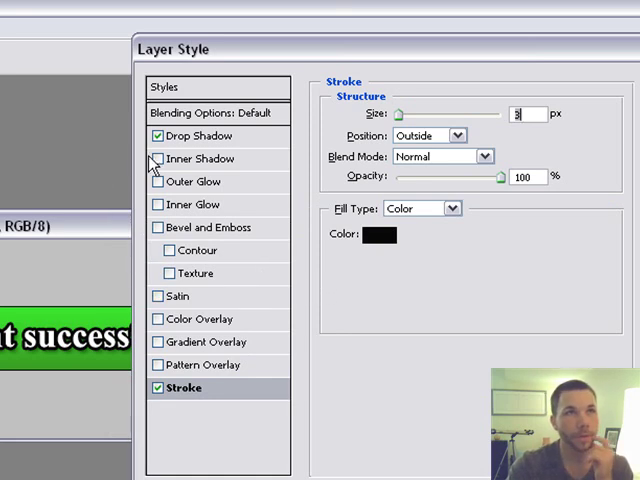
left_click(152, 160)
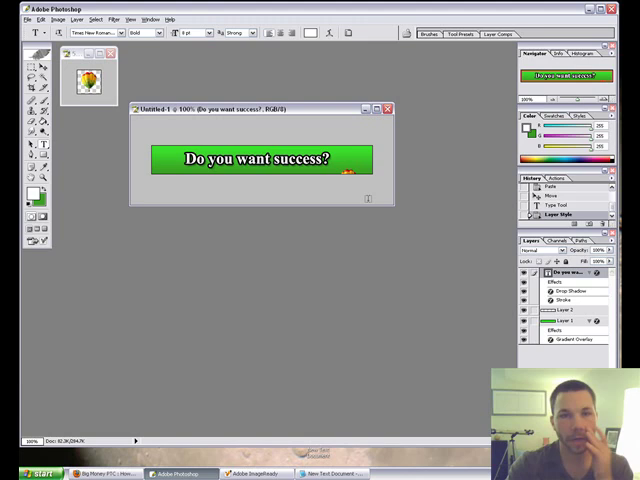
Save the 'Do you want success?' banner via Save As into the banners folder.
left_click(12, 18)
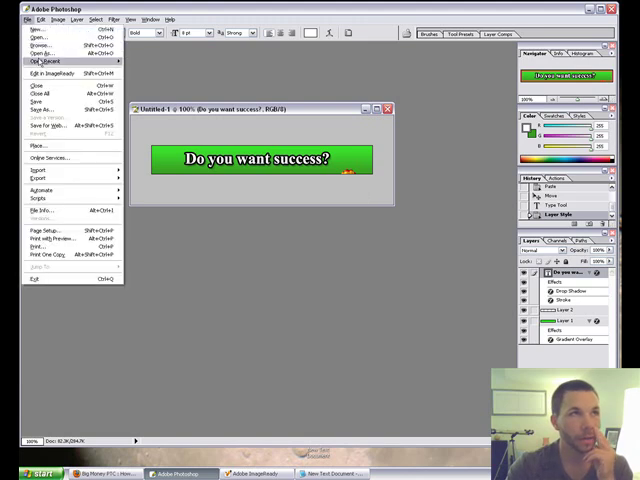
left_click(40, 108)
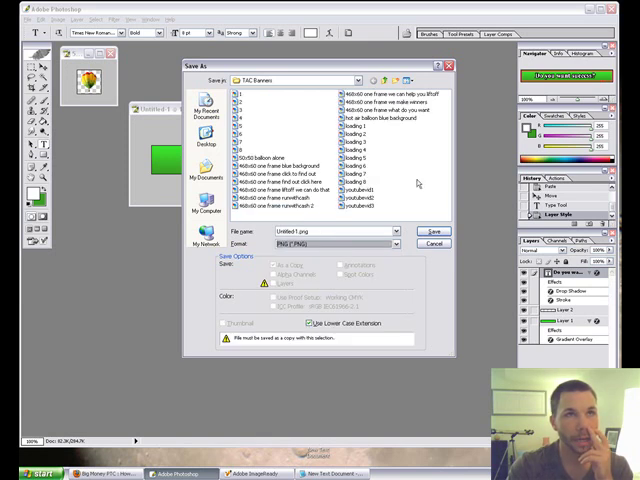
left_click(362, 190)
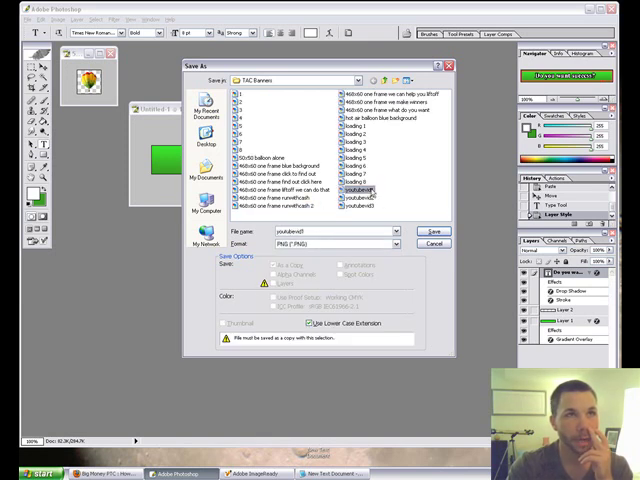
left_click(432, 232)
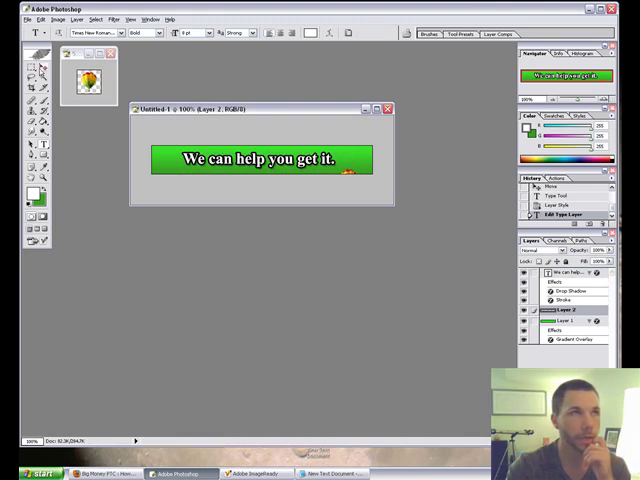
Select the 'We can help you get it.' banner for further editing.
left_click(36, 56)
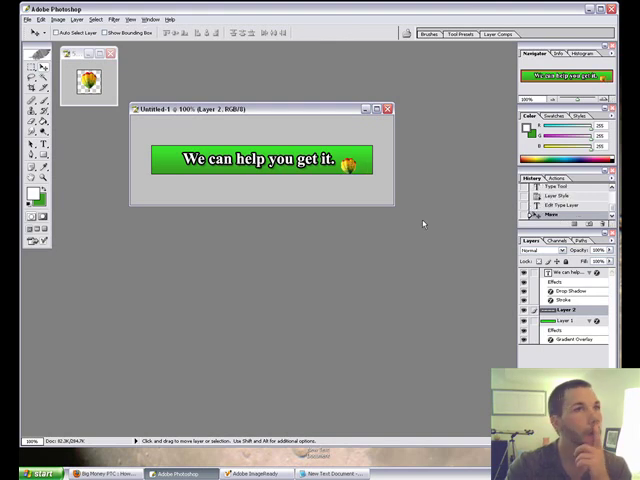
Save the 'We can help you get it.' banner via Save As, accepting the GIF options.
left_click(12, 20)
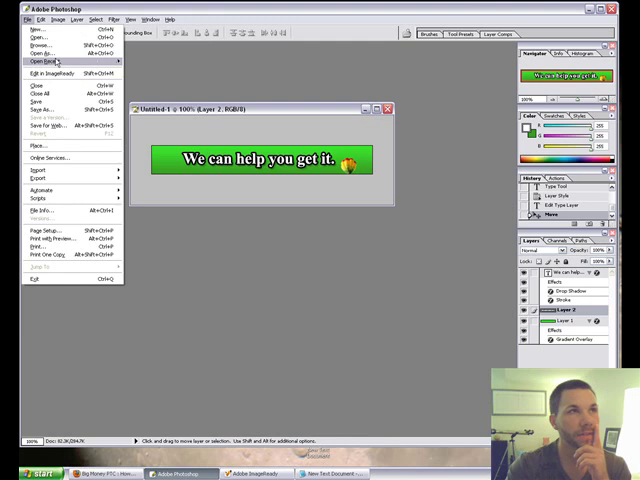
left_click(42, 108)
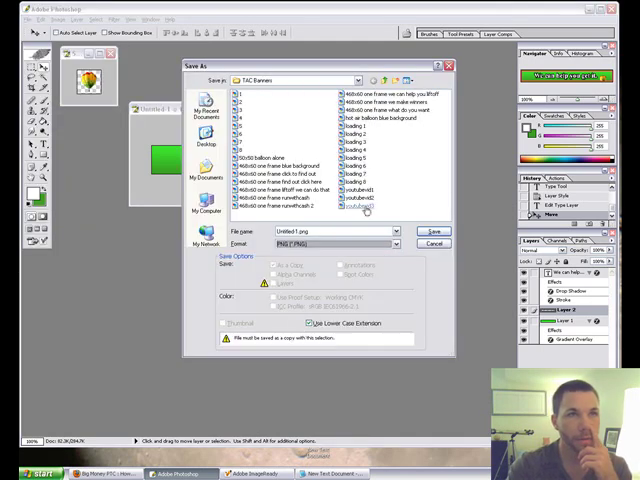
left_click(432, 232)
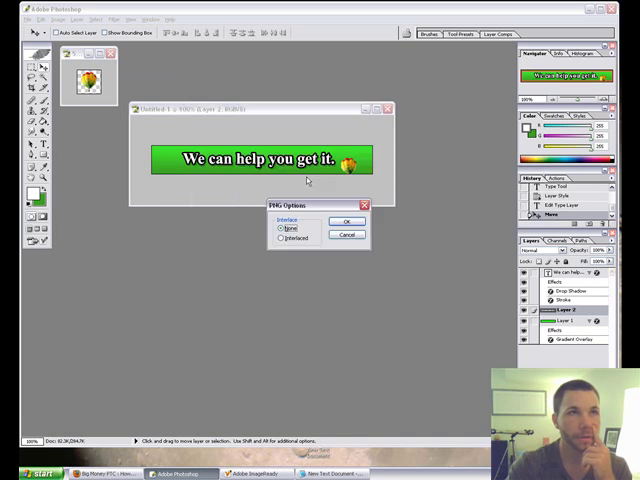
left_click(348, 220)
type("Go")
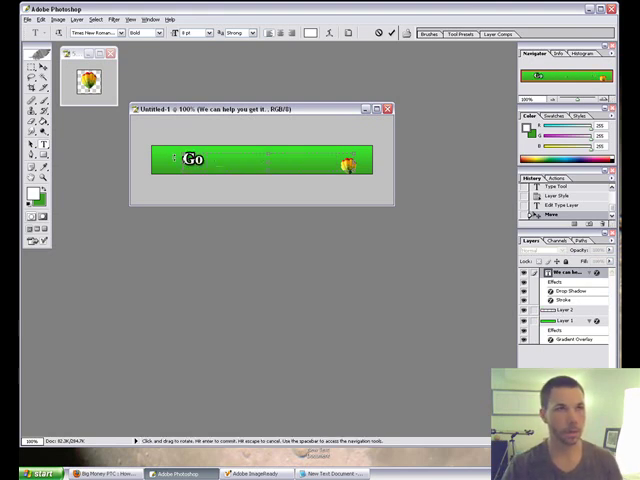
Replace the banner headline with 'Go to RunwithCash.com'.
type("to Run")
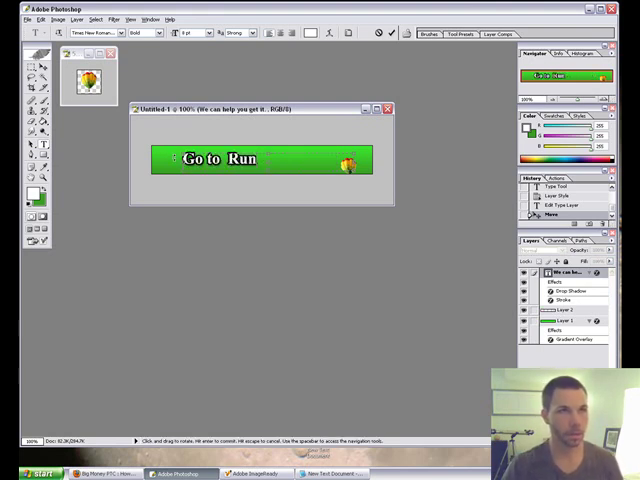
type("withCash")
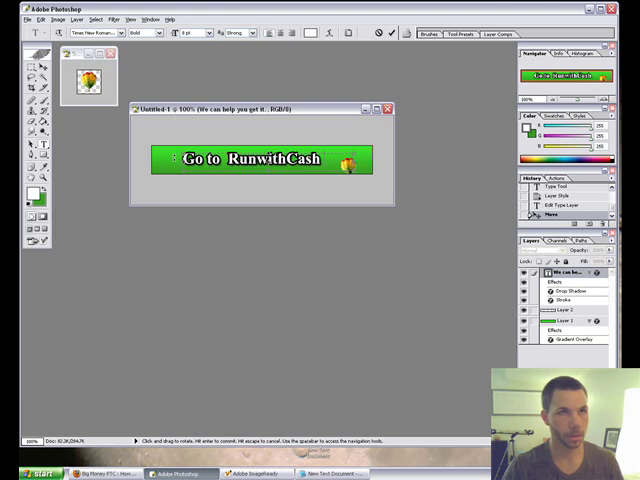
type(".com")
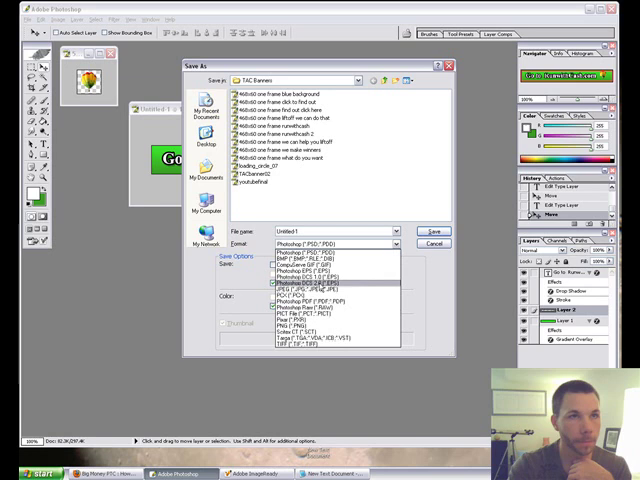
Save the Go to RunwithCash.com banner as a GIF and close it without saving changes.
left_click(370, 212)
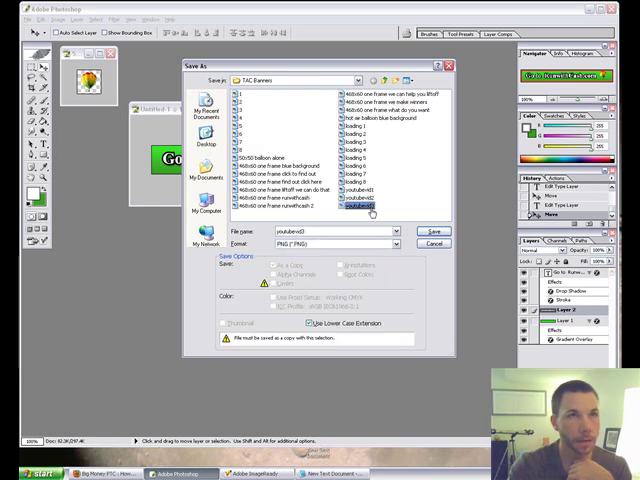
left_click(432, 232)
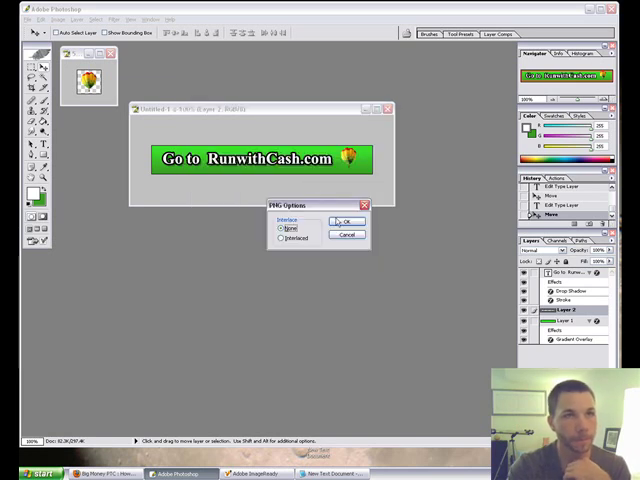
left_click(348, 220)
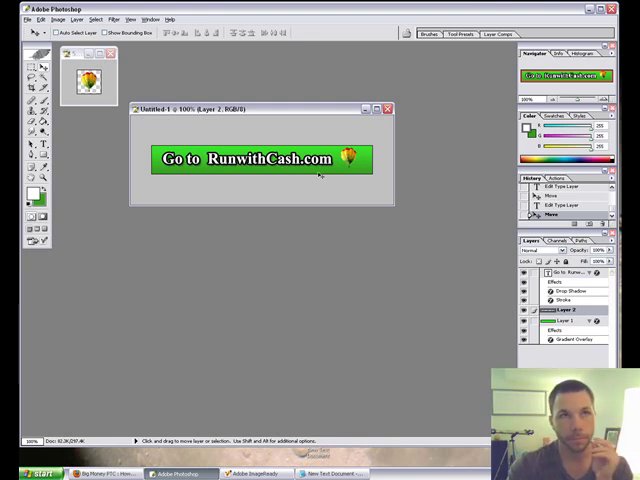
mouse_move(342, 222)
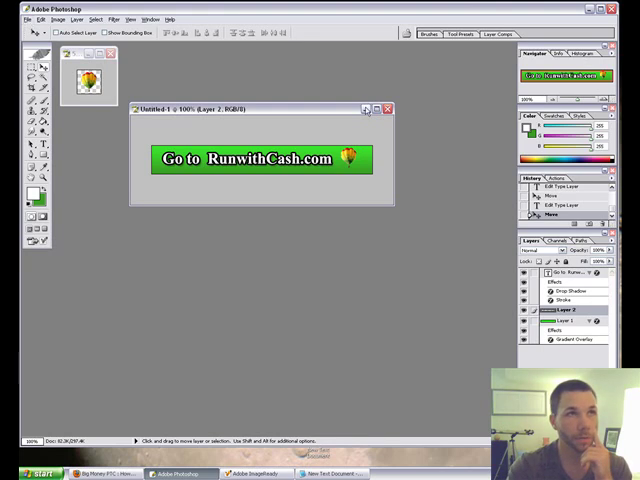
left_click(388, 108)
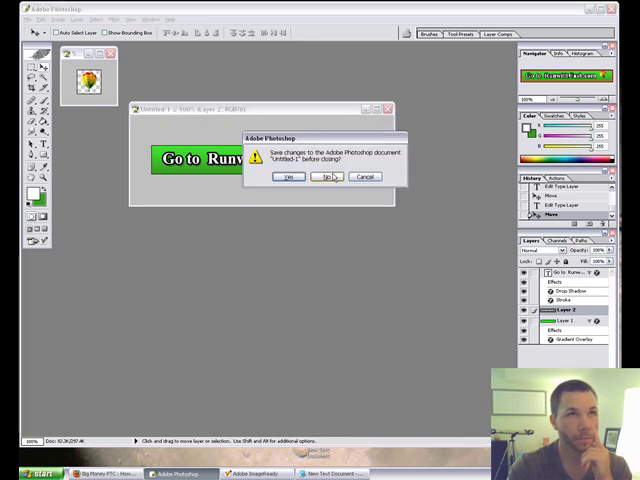
left_click(324, 176)
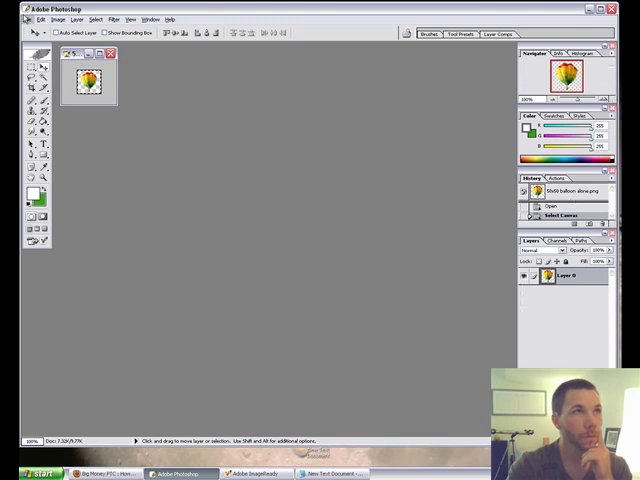
Create a new transparent 468x60 banner document.
left_click(40, 18)
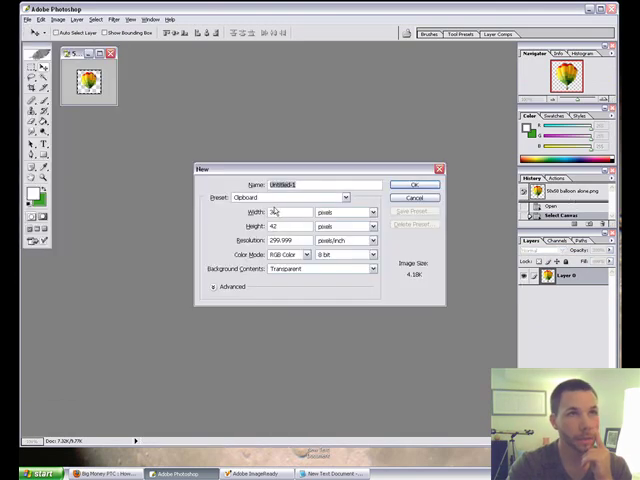
type("460")
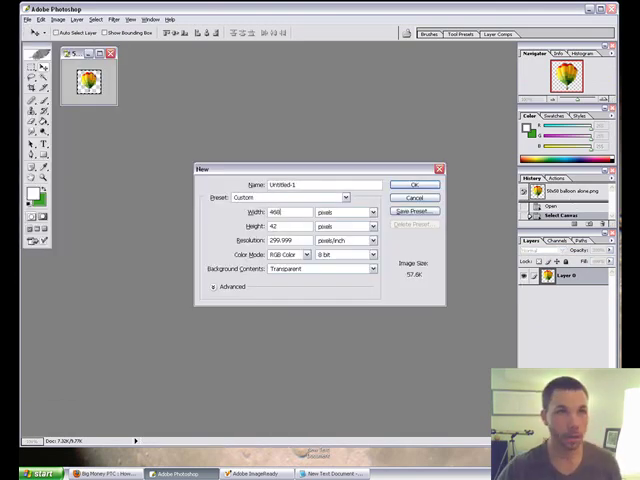
type("60")
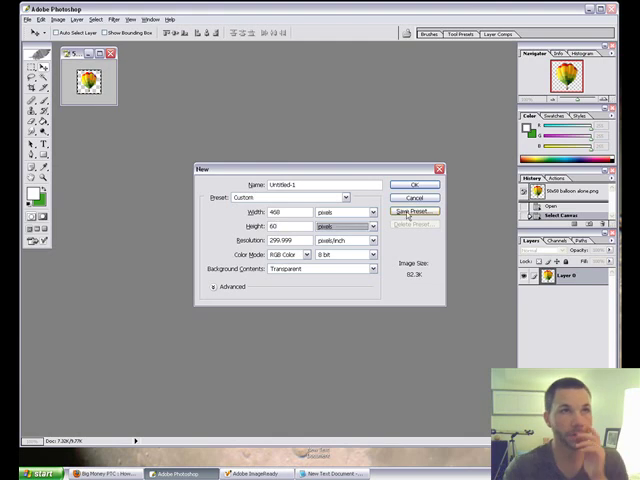
left_click(416, 184)
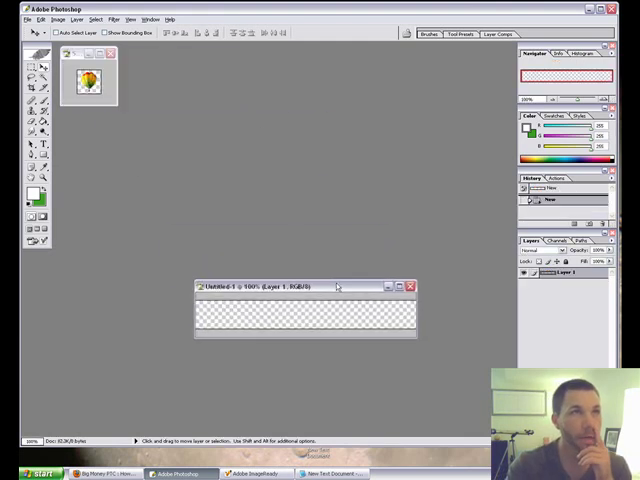
Choose the banner frame files to bring in via File > Open.
left_click(28, 20)
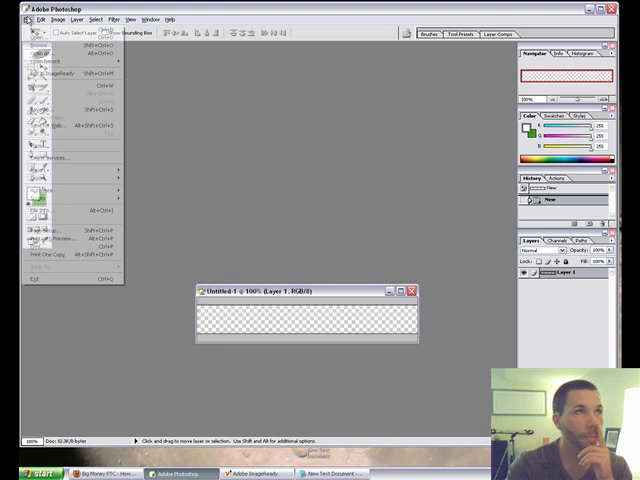
left_click(40, 52)
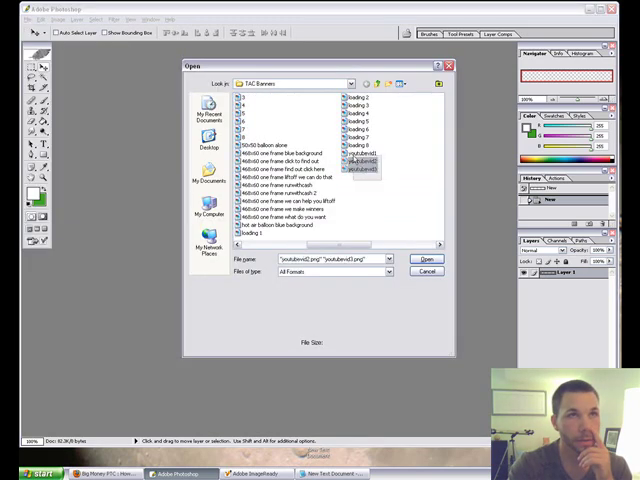
left_click(428, 260)
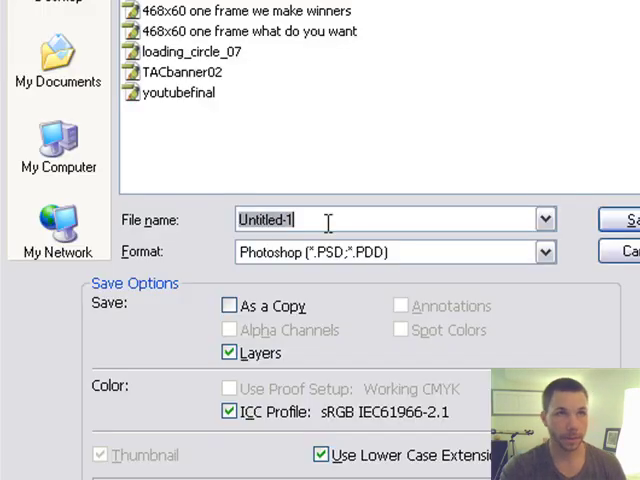
Save the layered banner as youtubefinal.psd, replacing the existing file.
left_click(628, 220)
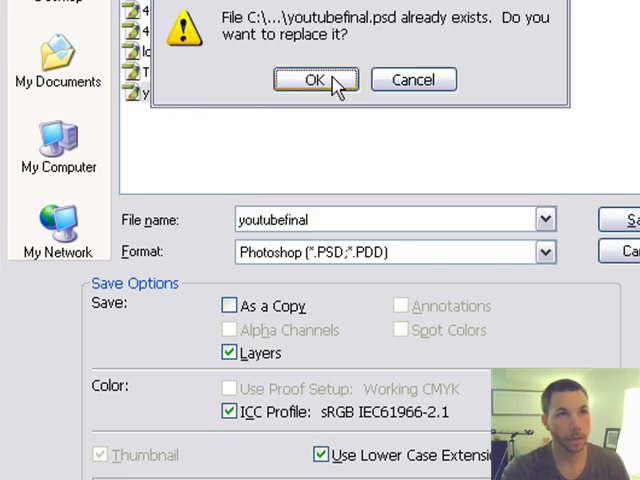
left_click(316, 80)
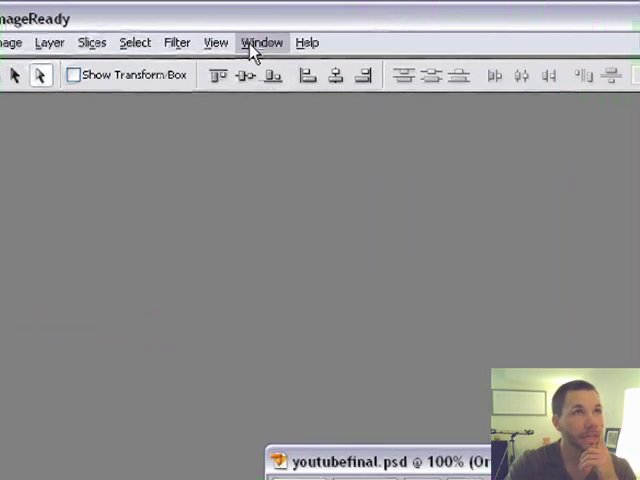
Show the Animation palette and its options menu for Make Frames From Layers.
left_click(260, 42)
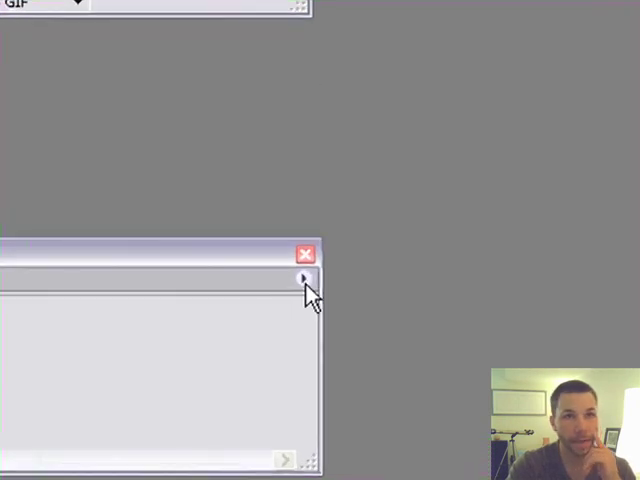
left_click(304, 280)
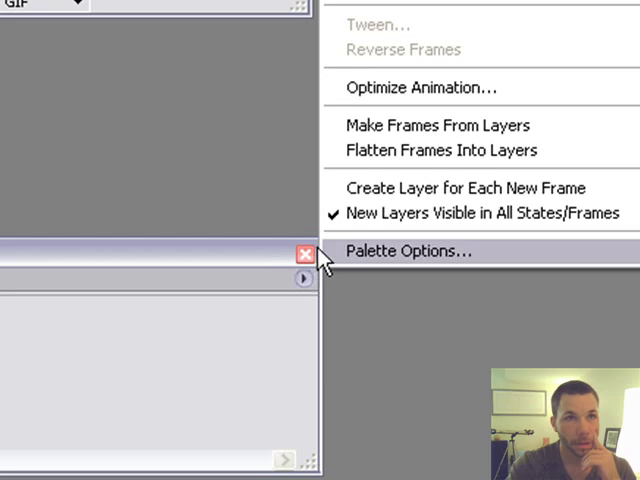
mouse_move(398, 184)
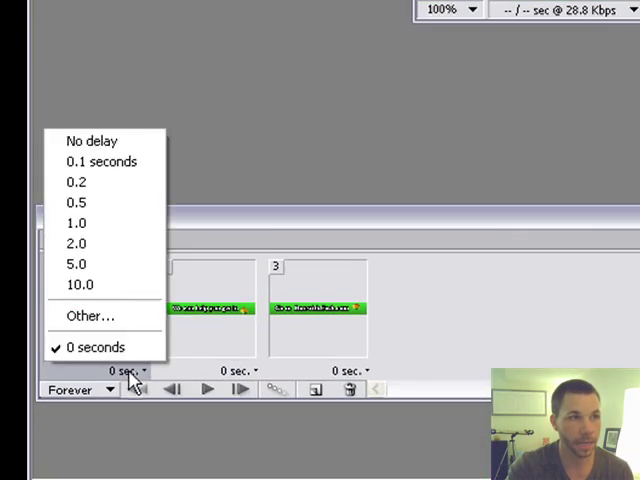
Set the three frames to a 0.2-second delay and play the looping animation.
left_click(76, 180)
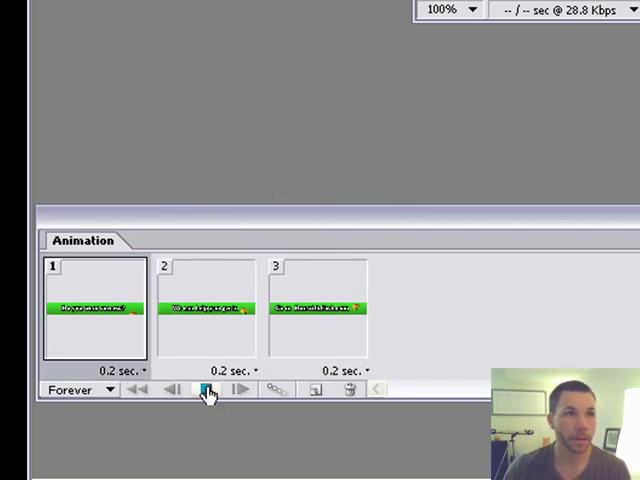
left_click(208, 388)
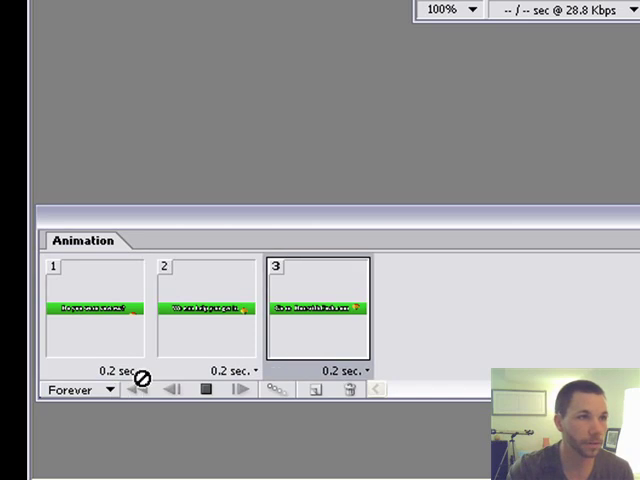
left_click(116, 372)
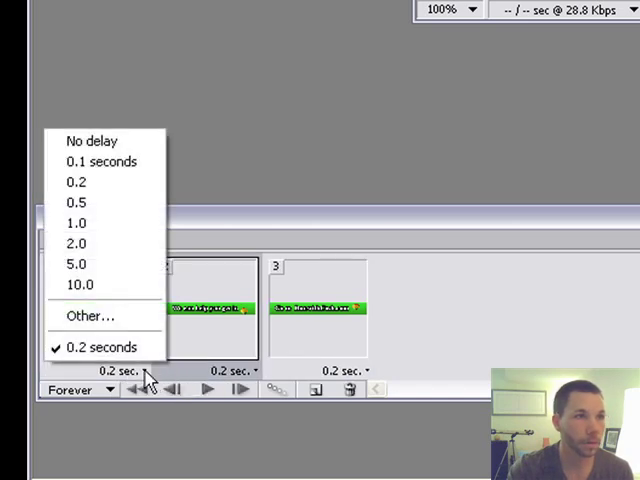
mouse_move(84, 244)
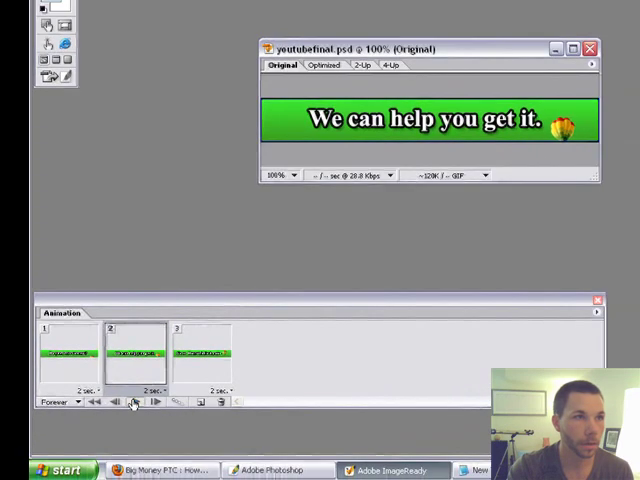
mouse_move(136, 400)
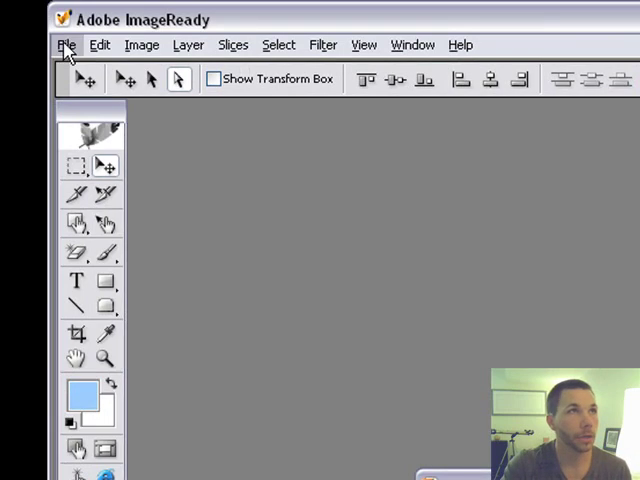
Save Optimized As an Images Only GIF named youtubefinal in the TAC Banners folder.
left_click(66, 44)
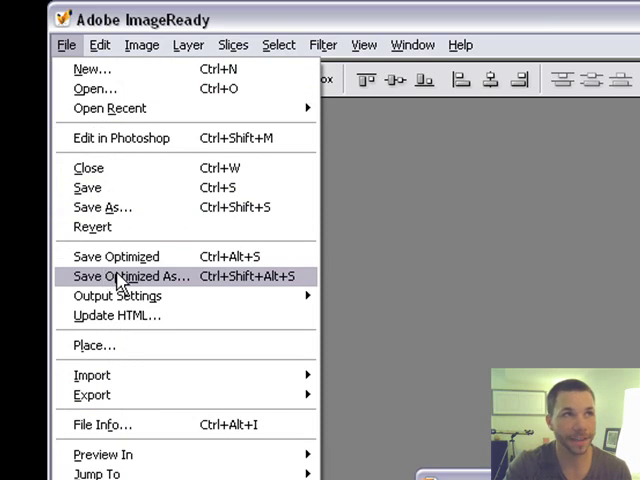
left_click(132, 276)
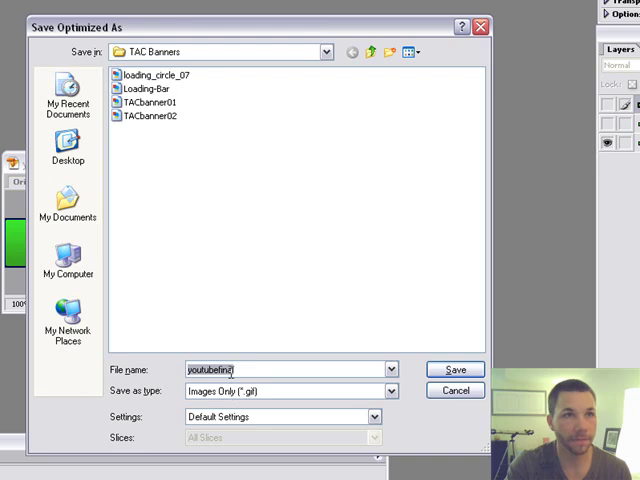
left_click(454, 368)
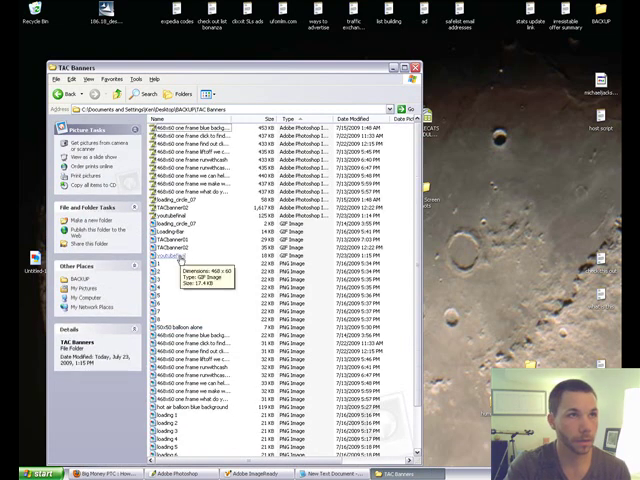
Select the exported youtubefinal GIF in the TAC Banners folder.
left_click(176, 262)
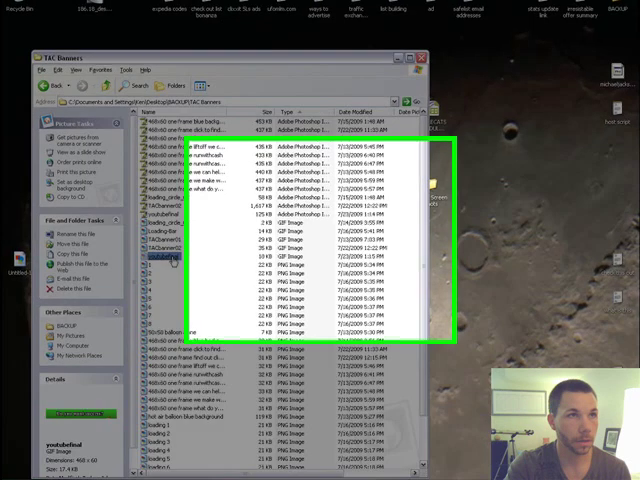